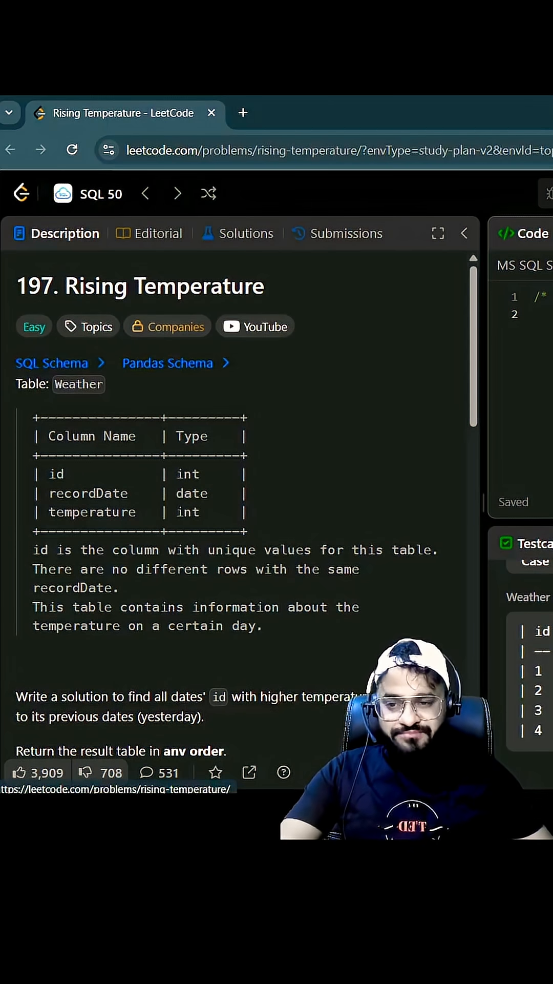
Step: Review the Weather table schema, highlighting the recordDate column
{"action": "scroll", "scroll_direction": "down", "scroll_amount": 3}
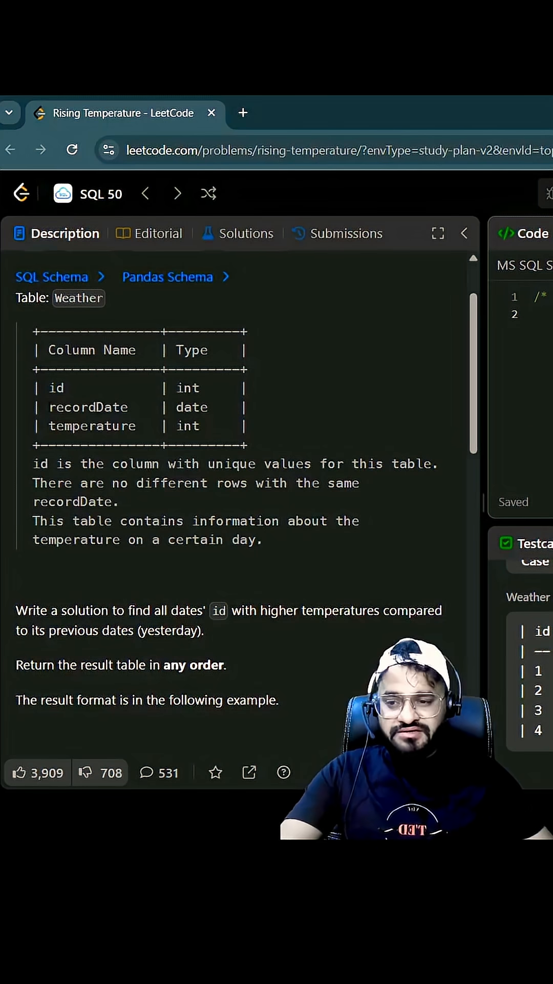
{"action": "double_click", "coordinate": [88, 407]}
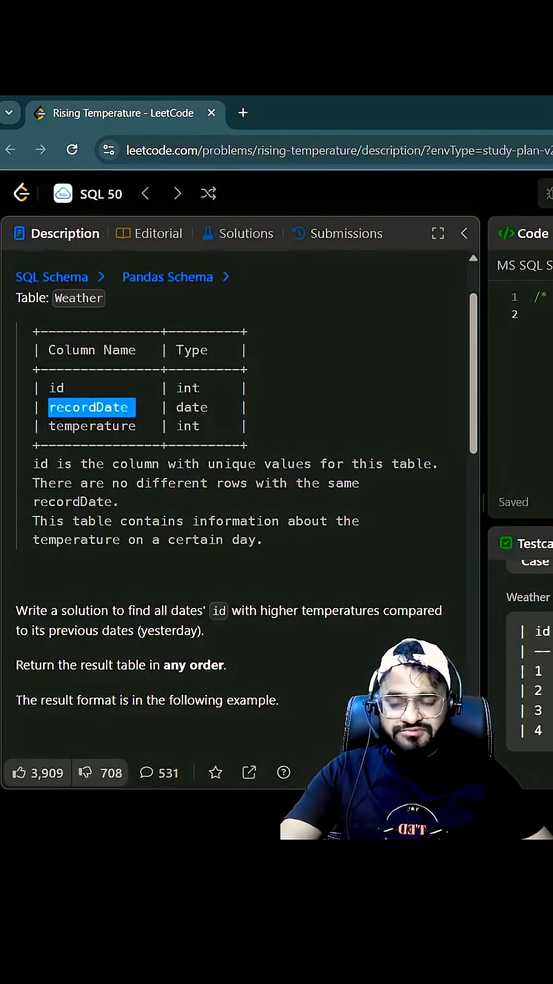
{"action": "scroll", "scroll_direction": "down", "scroll_amount": 3}
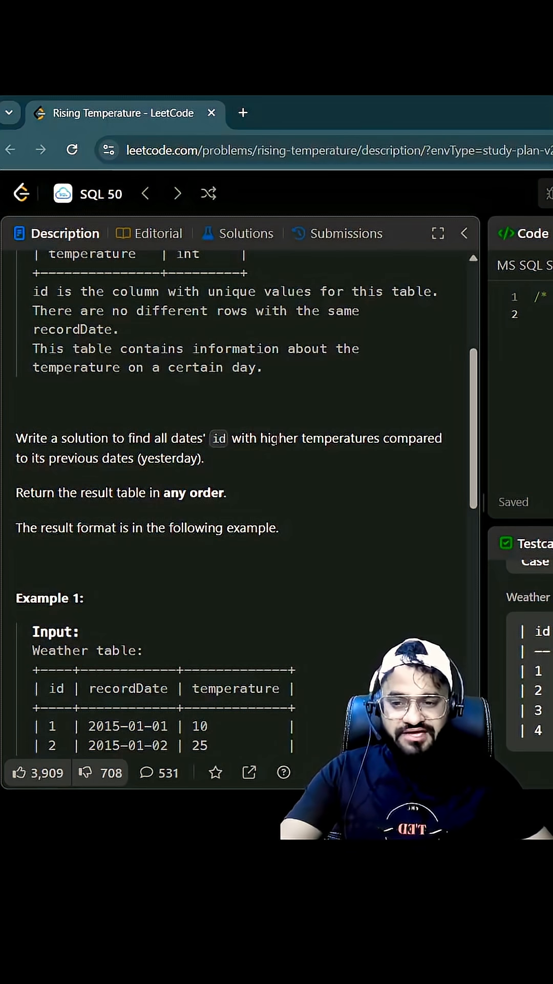
{"action": "mouse_move", "coordinate": [220, 516]}
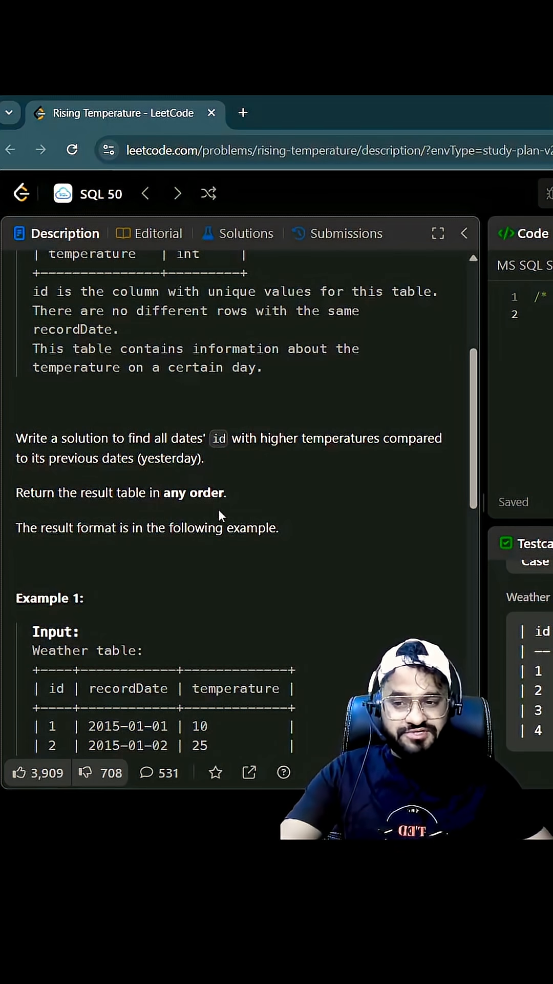
{"action": "scroll", "scroll_direction": "down", "scroll_amount": 3}
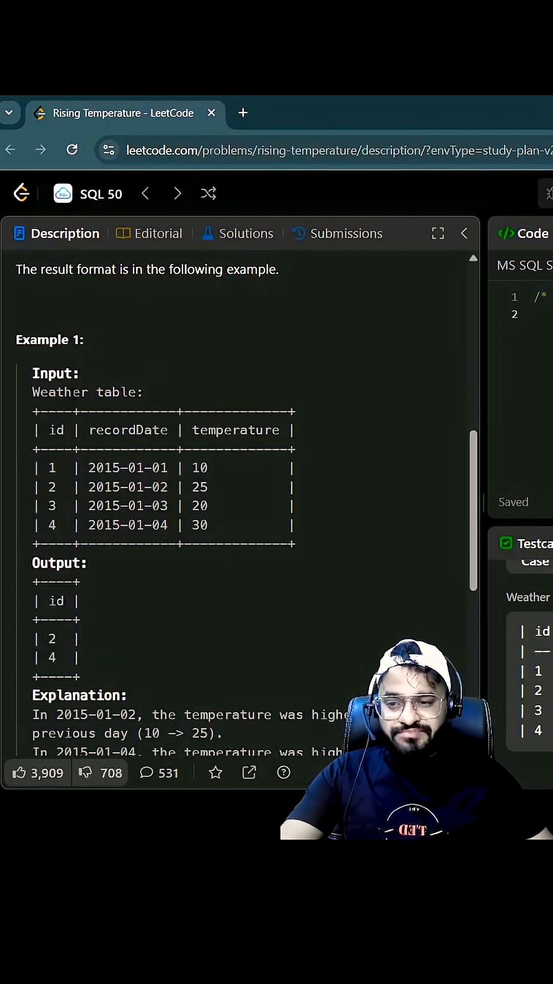
{"action": "double_click", "coordinate": [83, 391]}
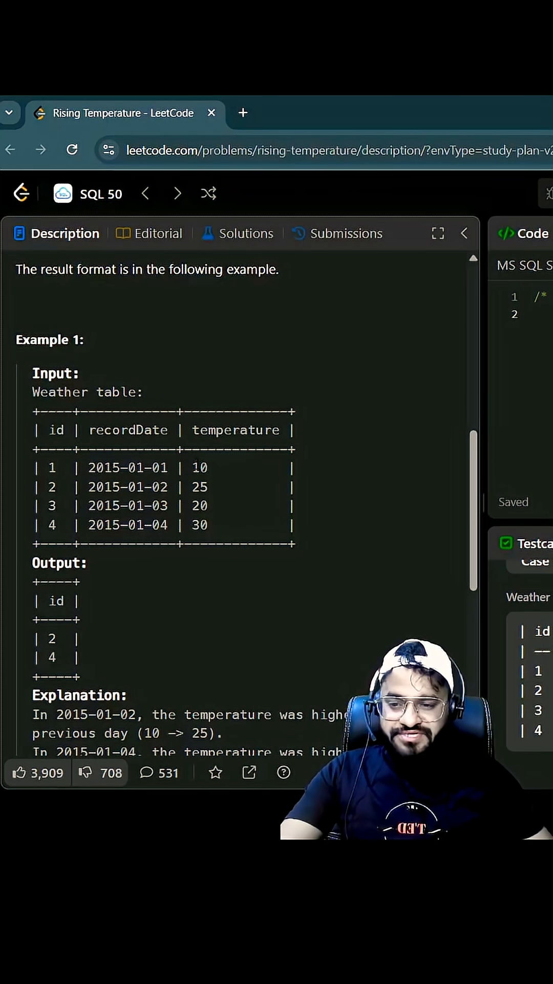
Step: Review Example 1's rows and explanation, highlighting the example row with id 2
{"action": "double_click", "coordinate": [127, 487]}
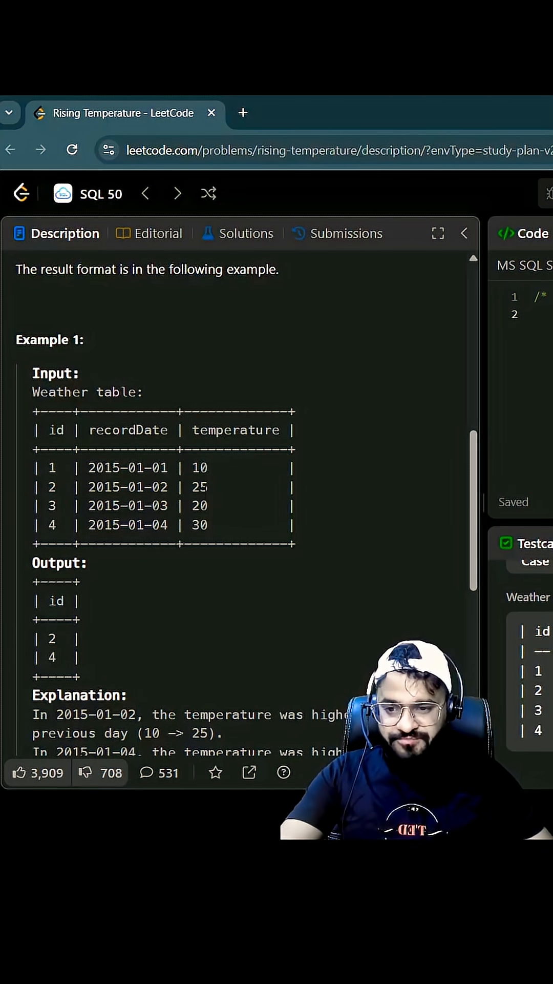
{"action": "double_click", "coordinate": [200, 505]}
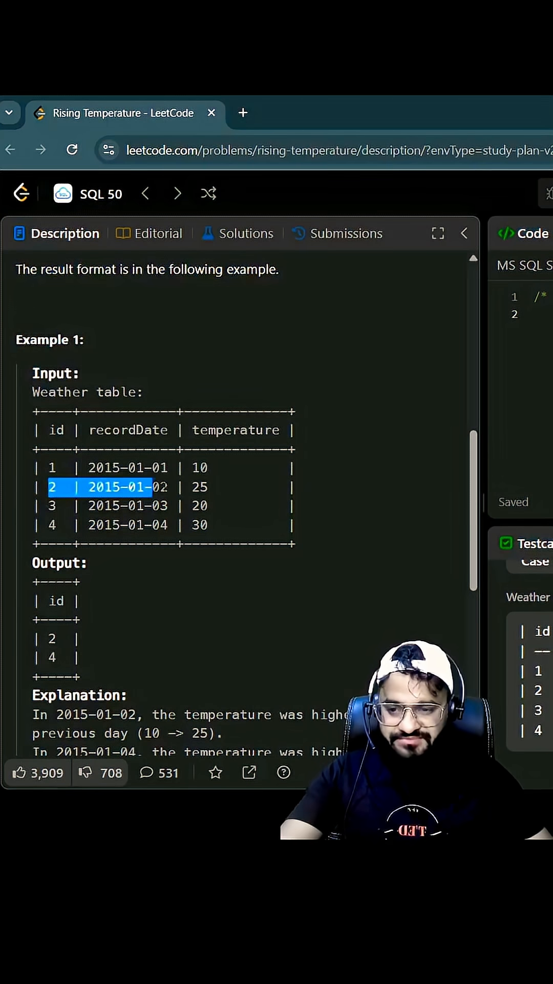
{"action": "scroll", "scroll_direction": "down", "scroll_amount": 3}
{"action": "type", "text": "select *"}
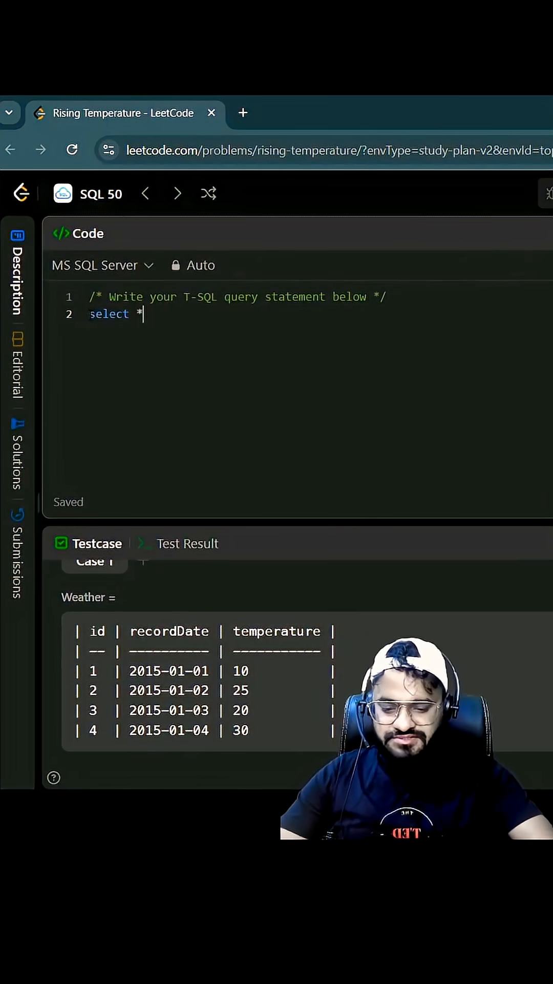
Step: Write the FROM clause self-joining Weather as w1 and Weather as w2
{"action": "type", "text": "from Weather"}
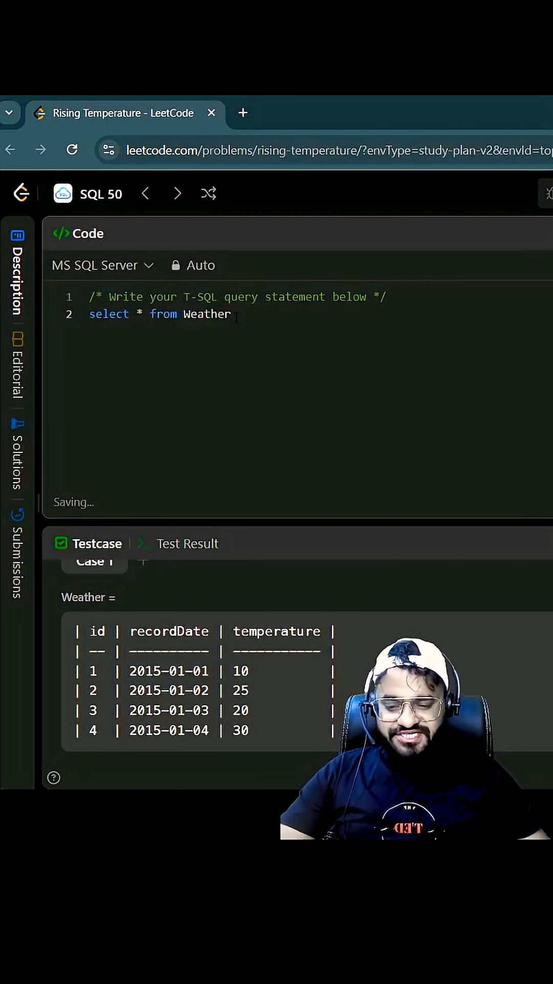
{"action": "type", "text": "w1"}
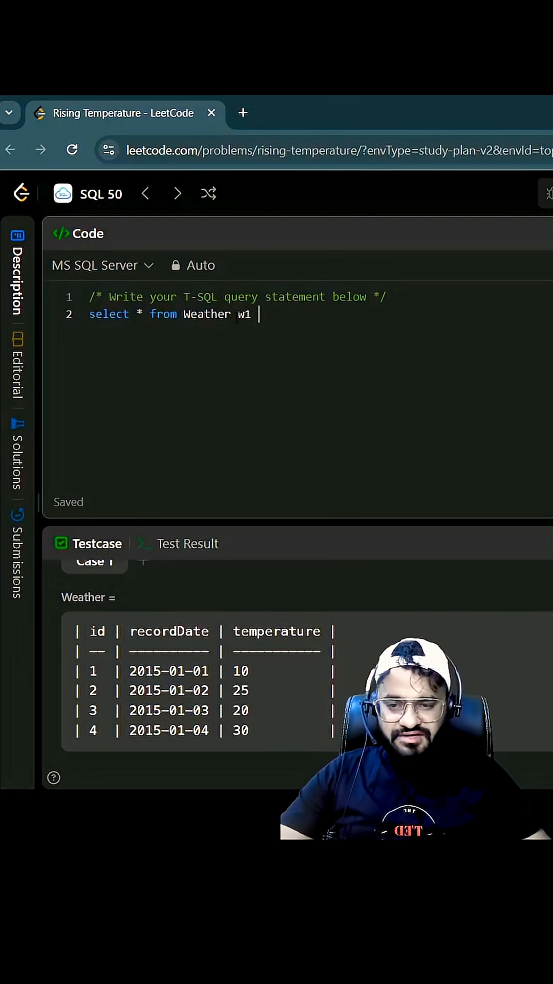
{"action": "type", "text": "join"}
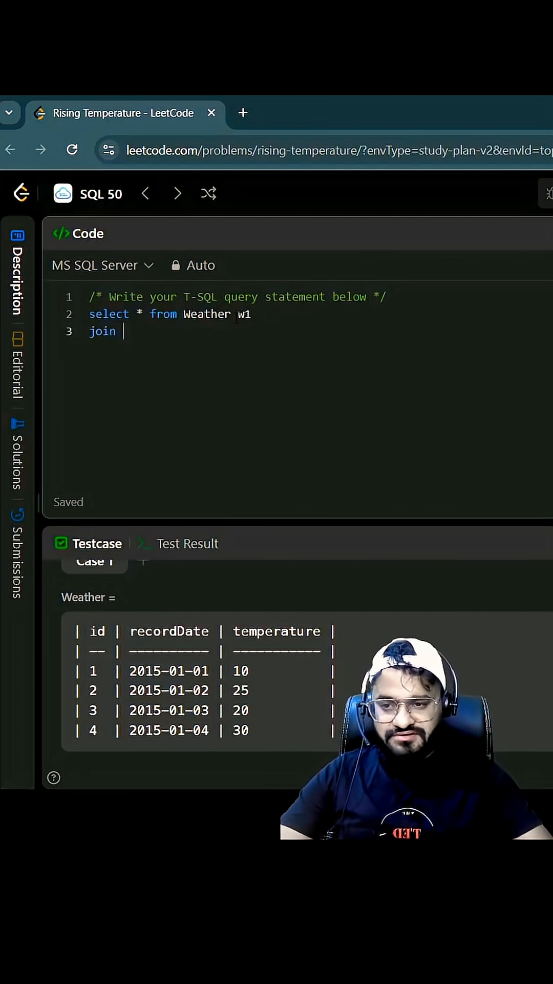
{"action": "type", "text": "Weather w"}
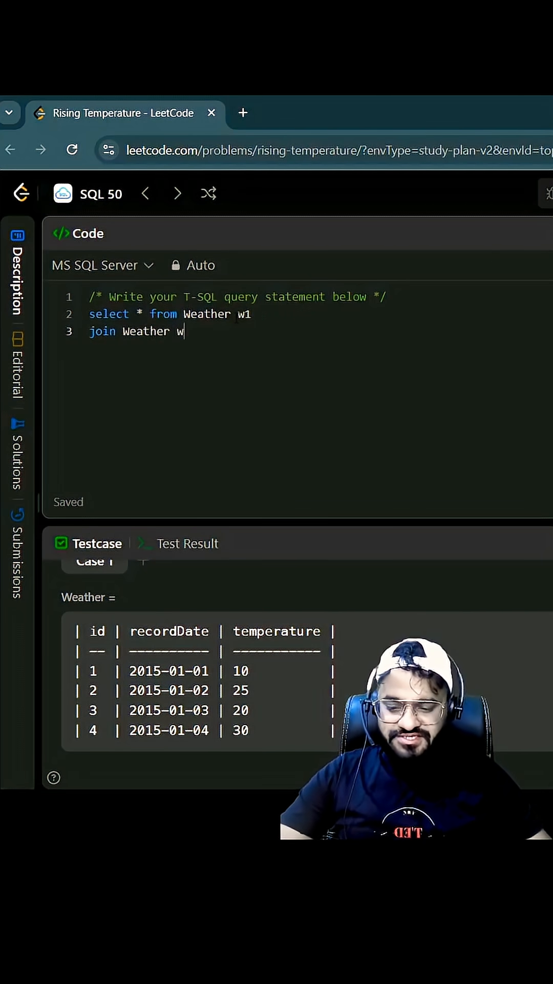
{"action": "type", "text": "2"}
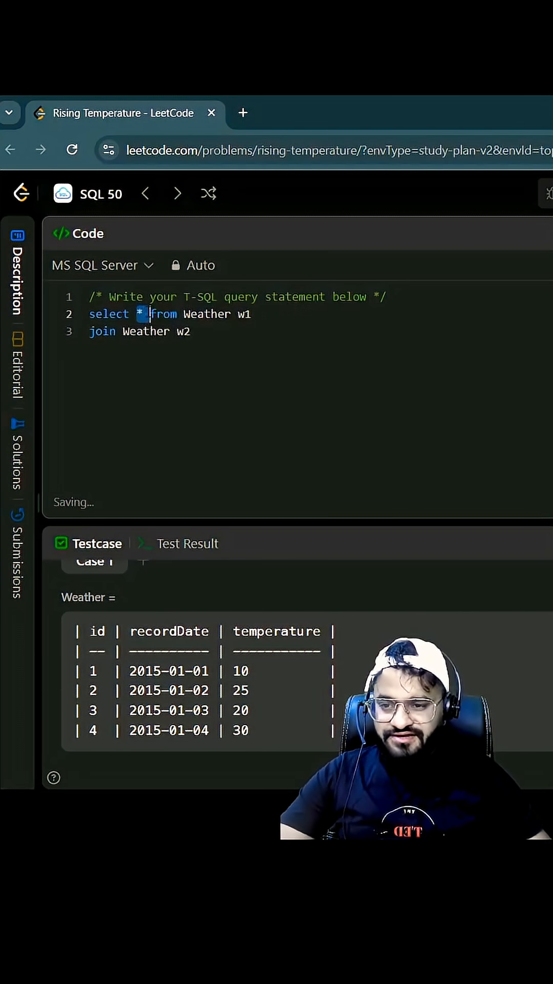
{"action": "type", "text": "w"}
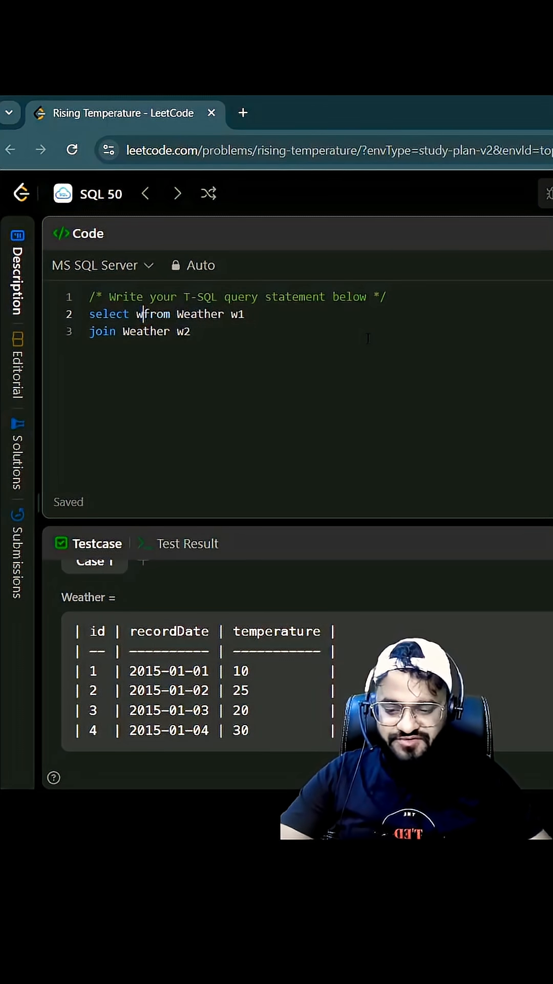
{"action": "type", "text": "1.id"}
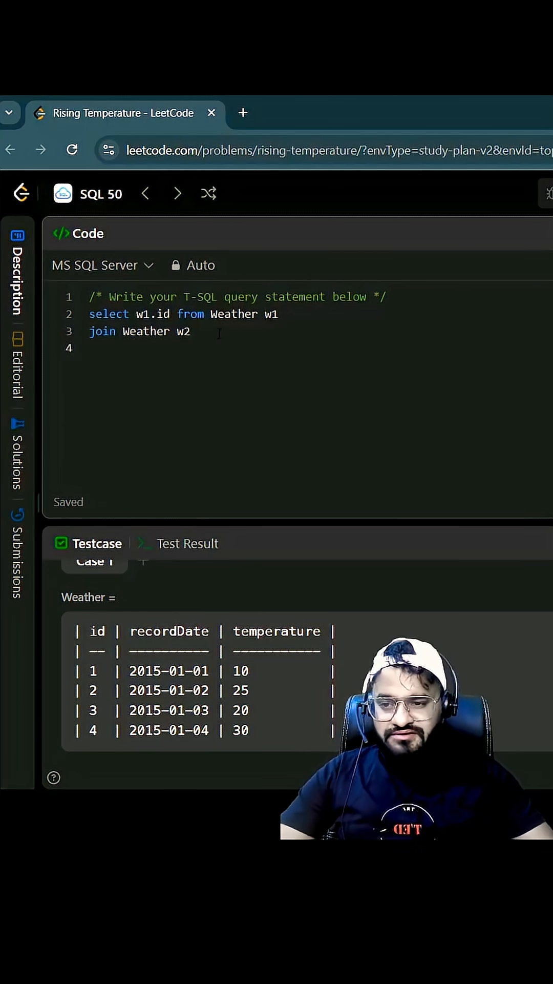
Step: Add the join condition on w1.recorddate = w2.recorddate
{"action": "type", "text": "on"}
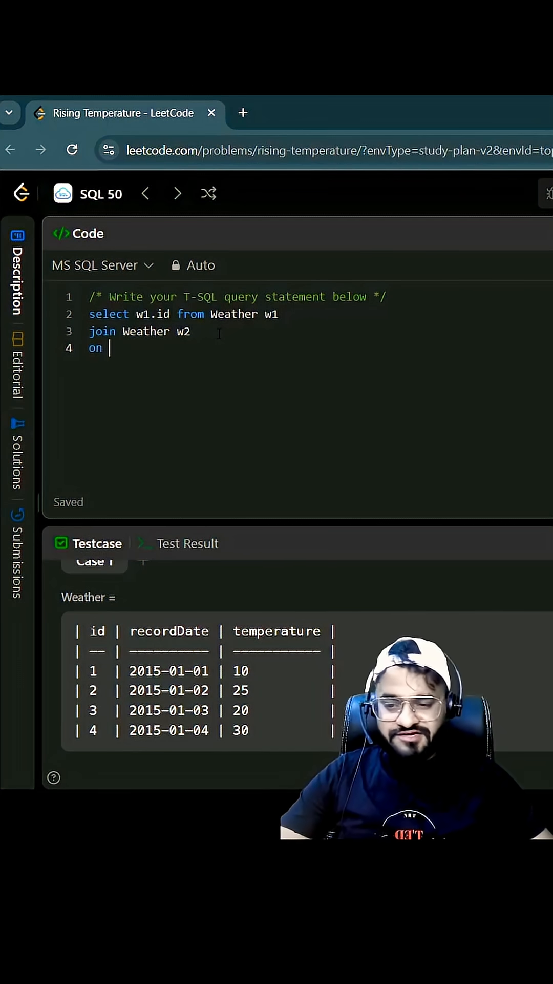
{"action": "type", "text": "w"}
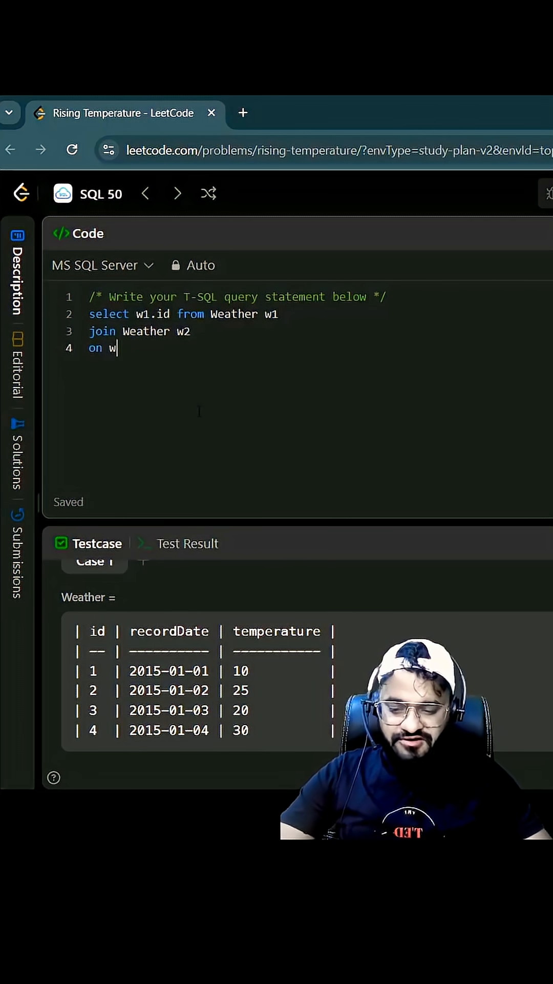
{"action": "type", "text": "1.reco"}
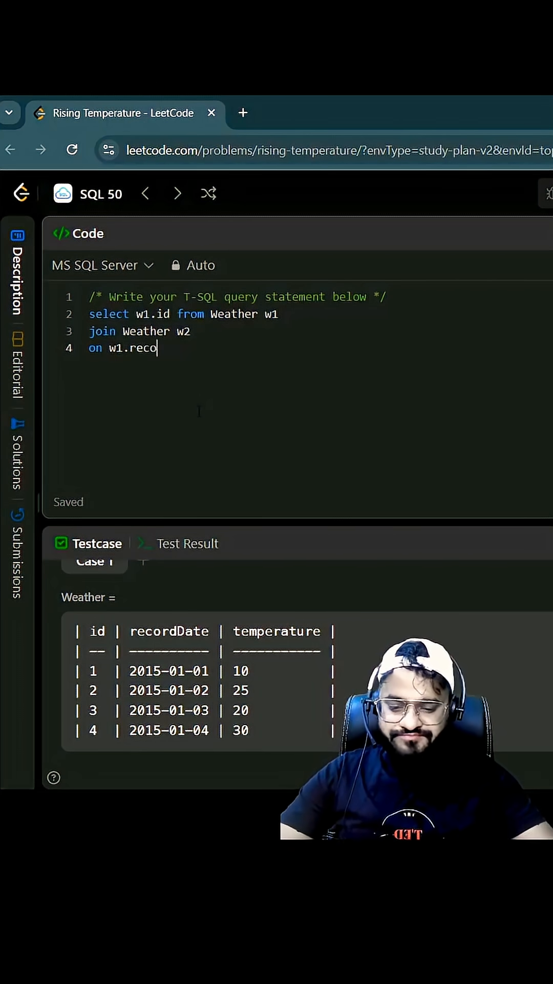
{"action": "type", "text": "rddate ="}
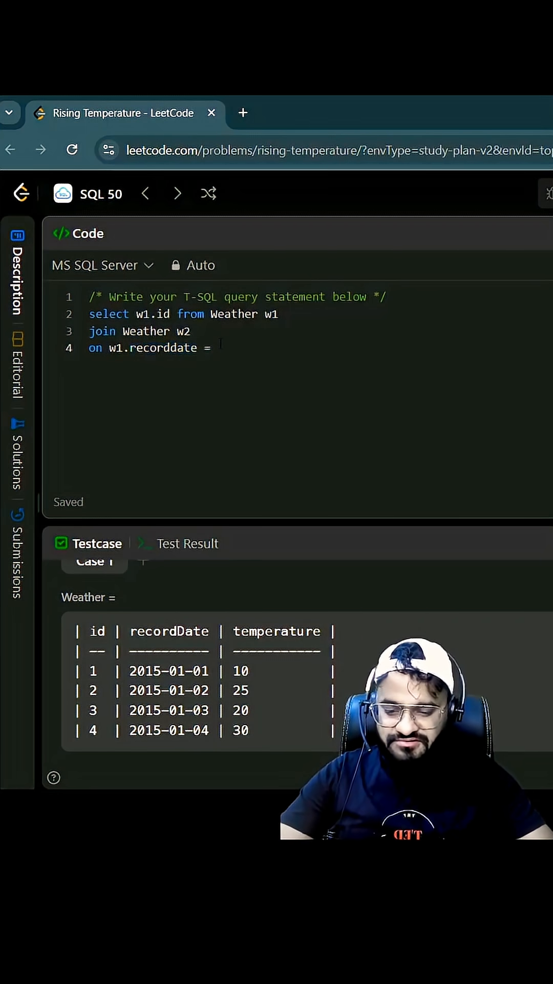
{"action": "type", "text": "w2.reco"}
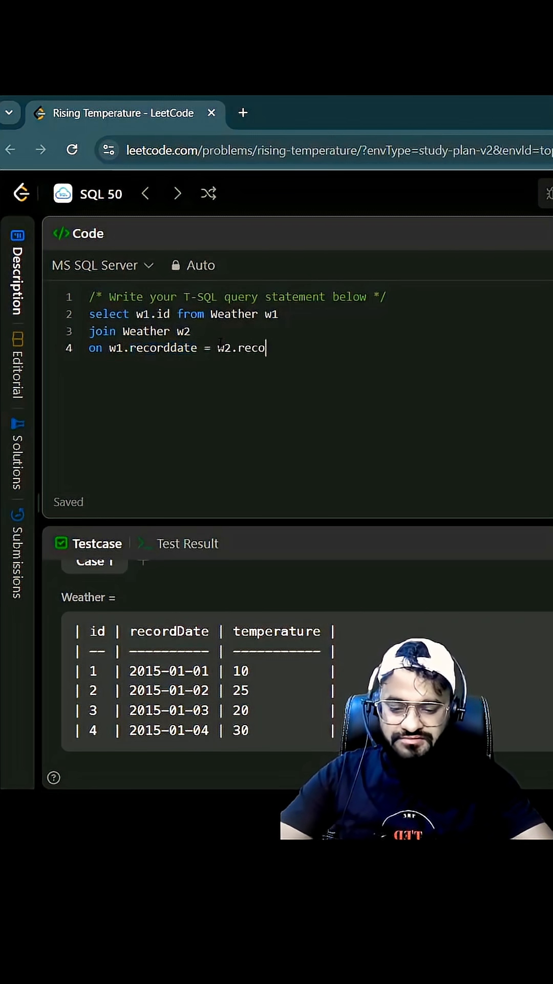
{"action": "type", "text": "rddate"}
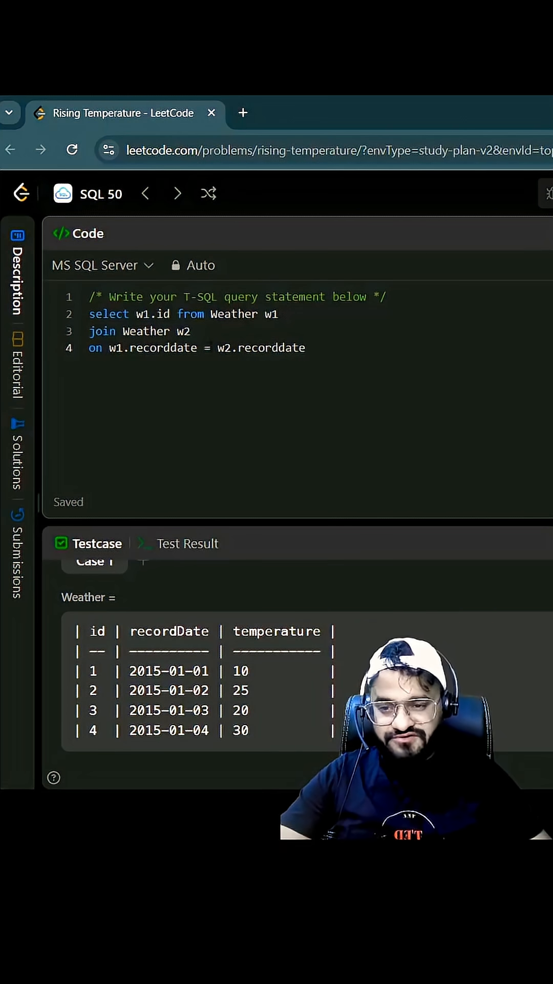
Step: Wrap w2.recorddate in DATEADD(DAY, 1, w2.recorddate) in the join condition
{"action": "type", "text": "DA"}
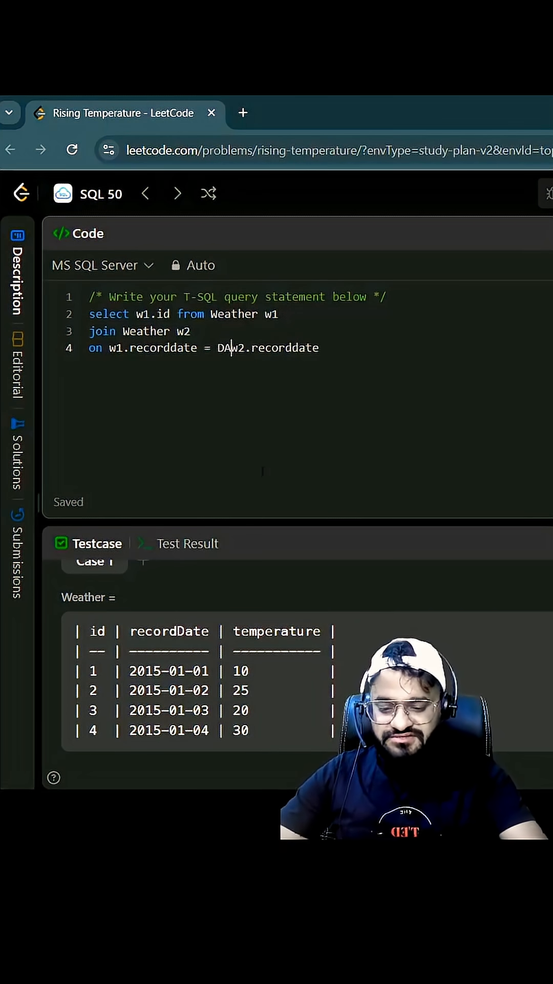
{"action": "type", "text": "TEADD("}
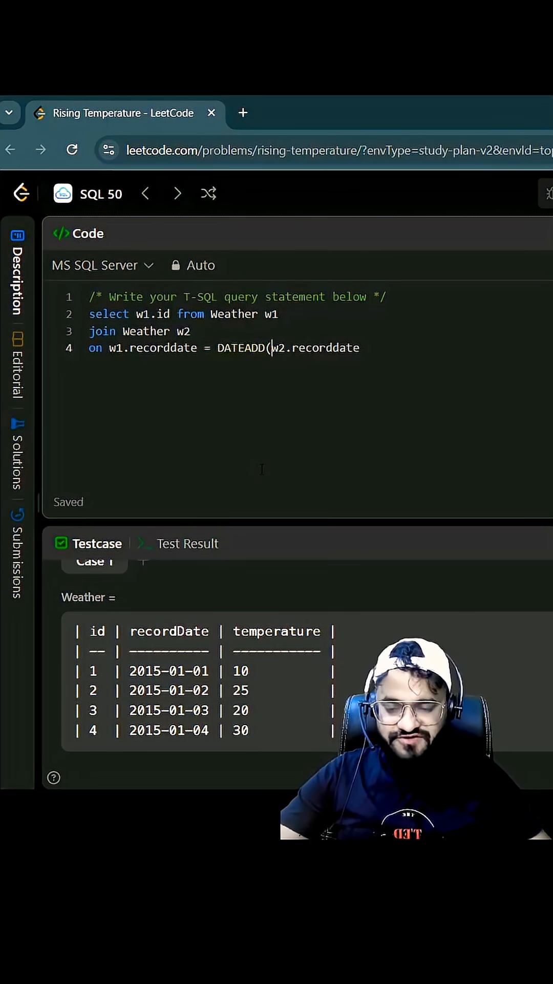
{"action": "type", "text": "DAY"}
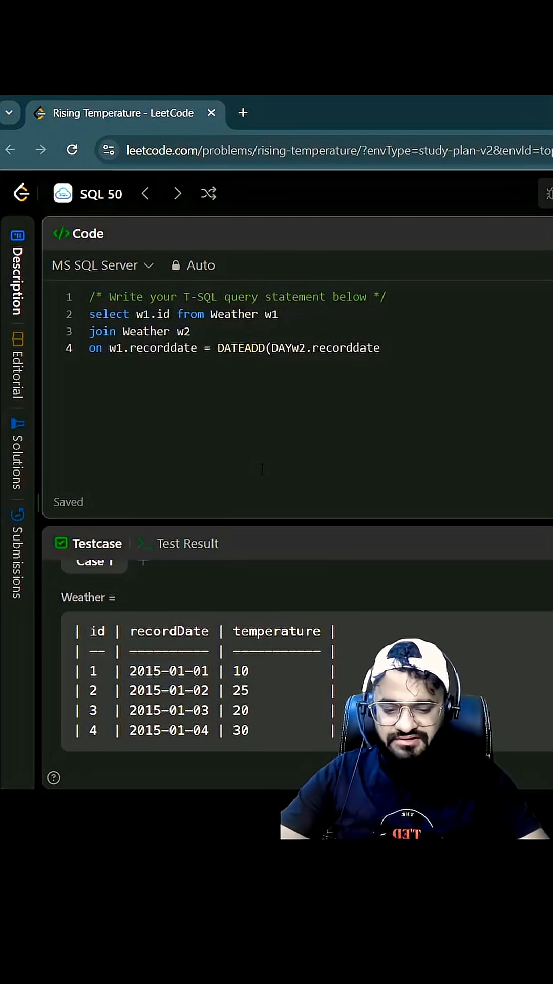
{"action": "type", "text": ", !"}
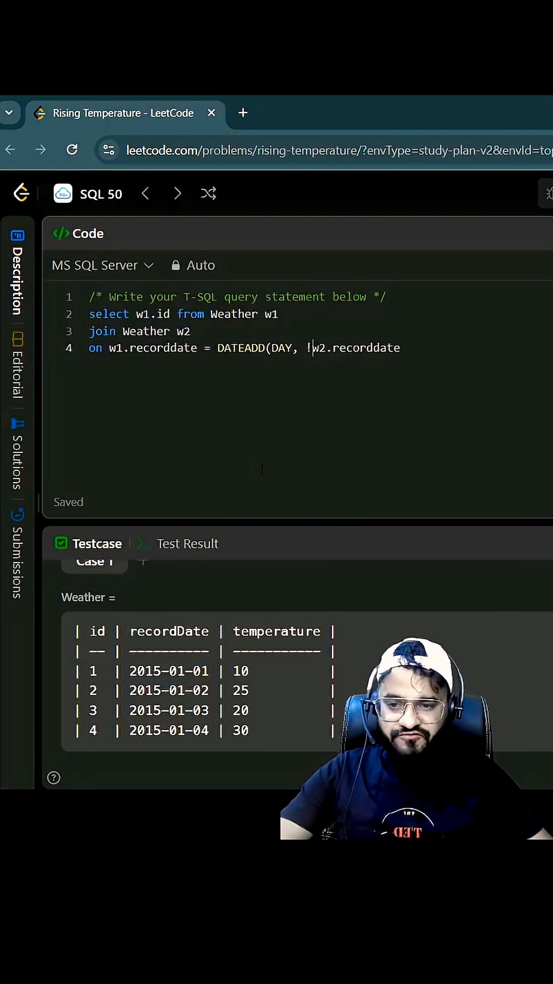
{"action": "type", "text": "1,"}
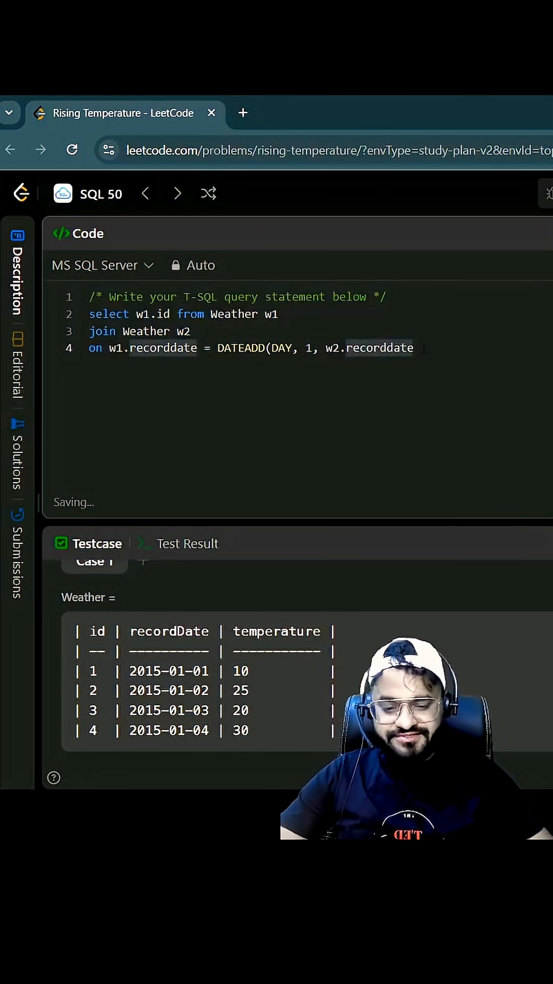
{"action": "type", "text": ")"}
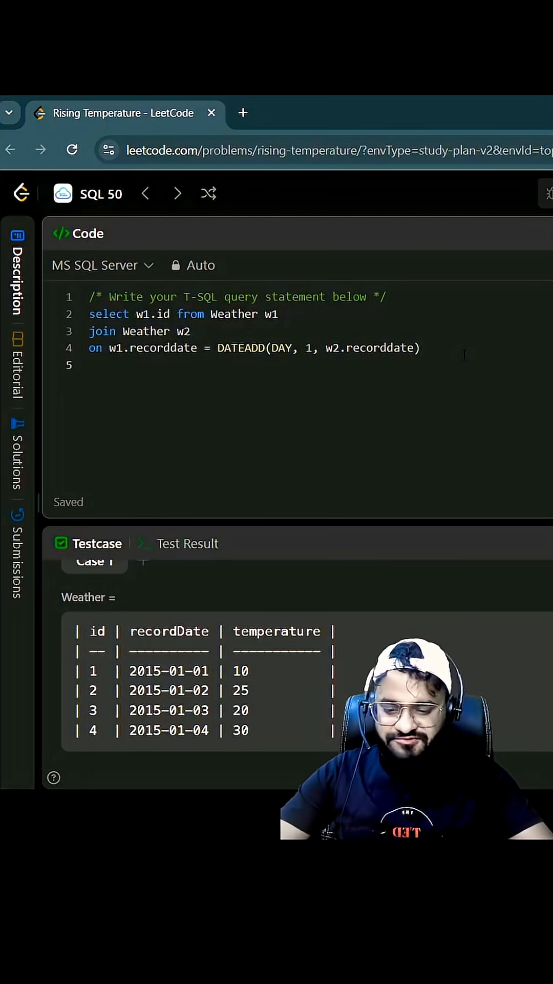
Step: Add the WHERE clause w1.temperature > w2.temperature, reusing the typed temperature reference
{"action": "type", "text": "where"}
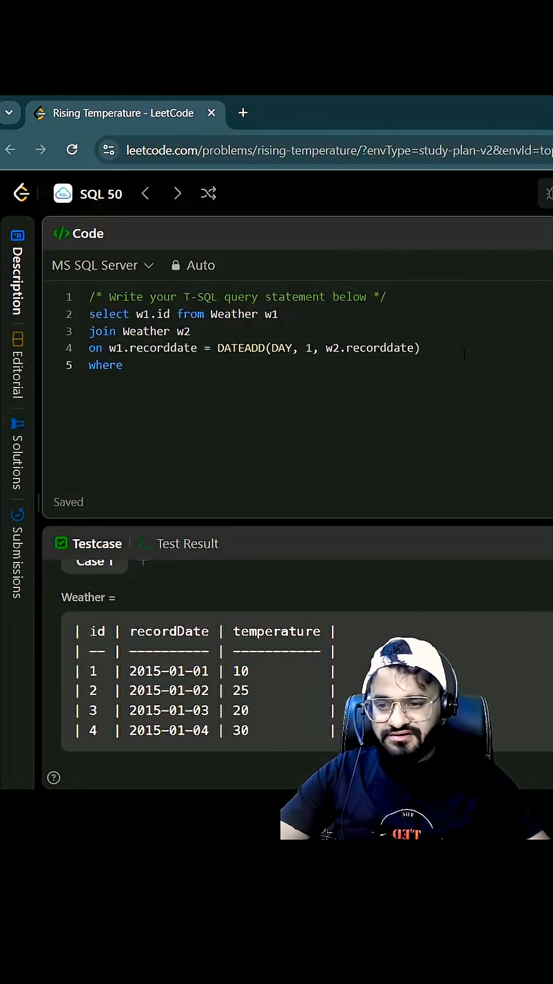
{"action": "type", "text": "w1.tem"}
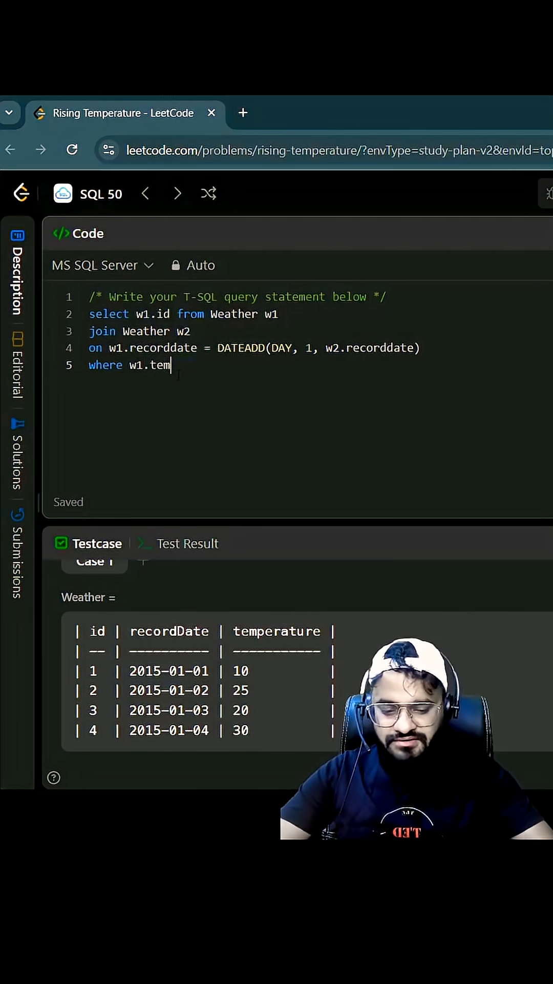
{"action": "type", "text": "perature"}
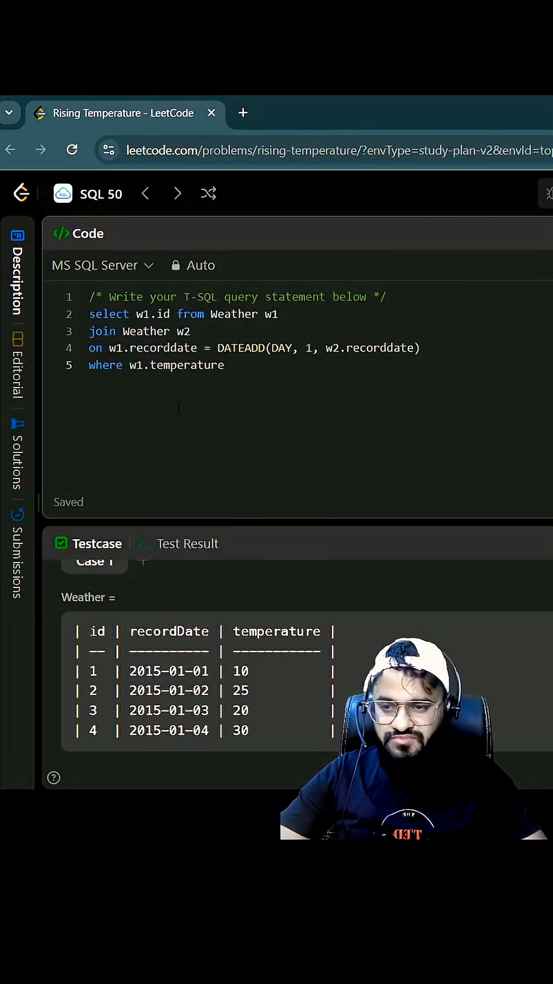
{"action": "type", "text": ">"}
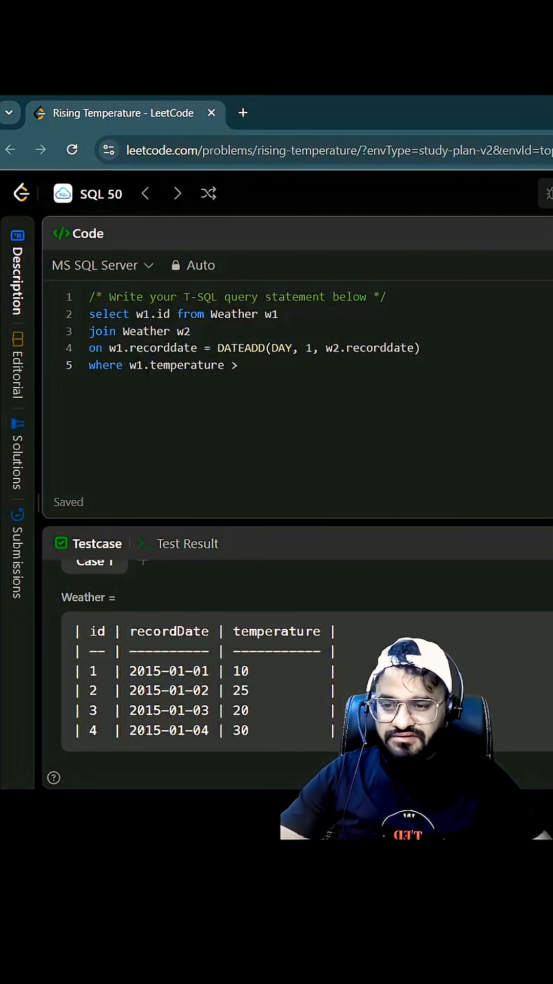
{"action": "double_click", "coordinate": [175, 364]}
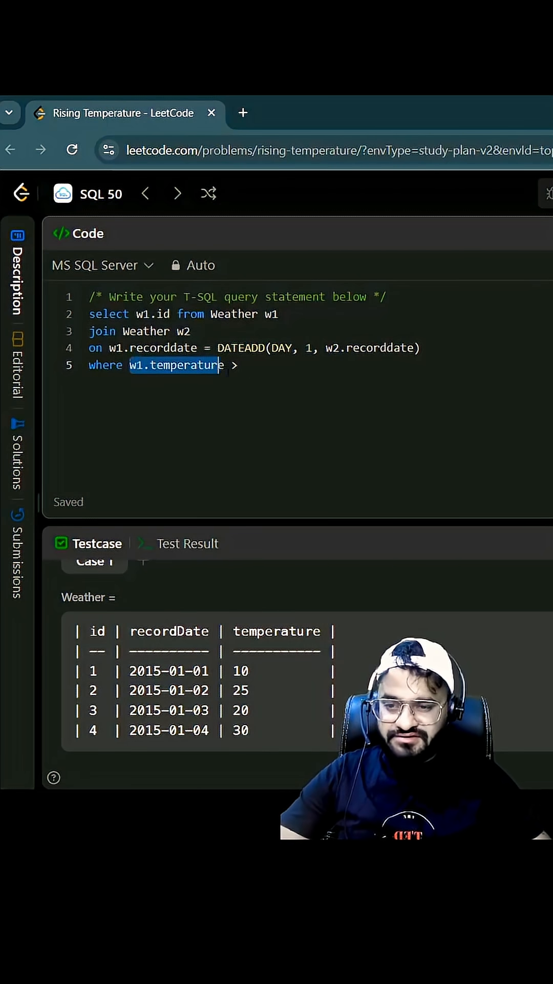
{"action": "type", "text": "w1.temperature"}
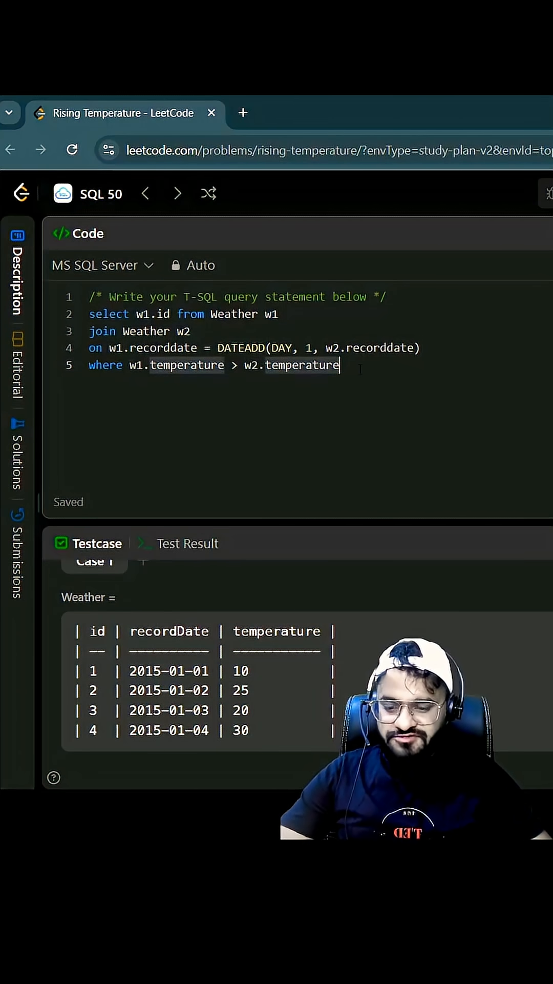
Step: Run the query against the test case and get it Accepted
{"action": "left_click", "coordinate": [189, 544]}
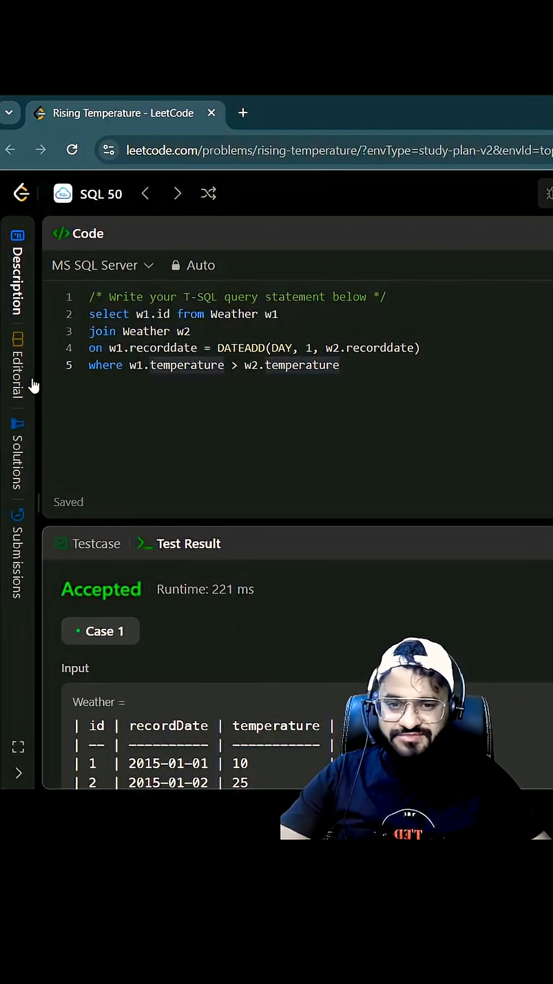